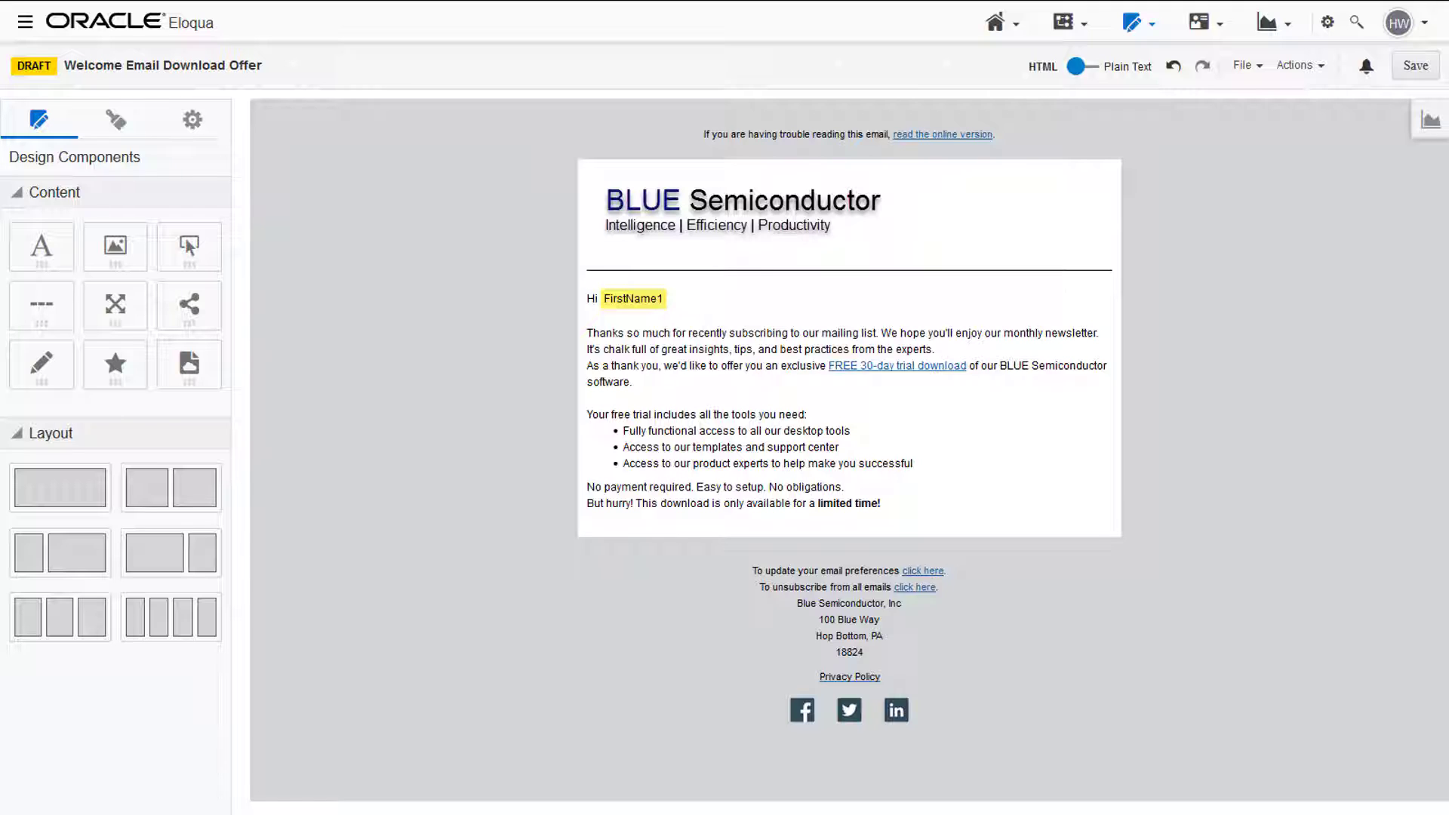
Drop a Button block below the email body and set its color to #144E9D.
click(59, 487)
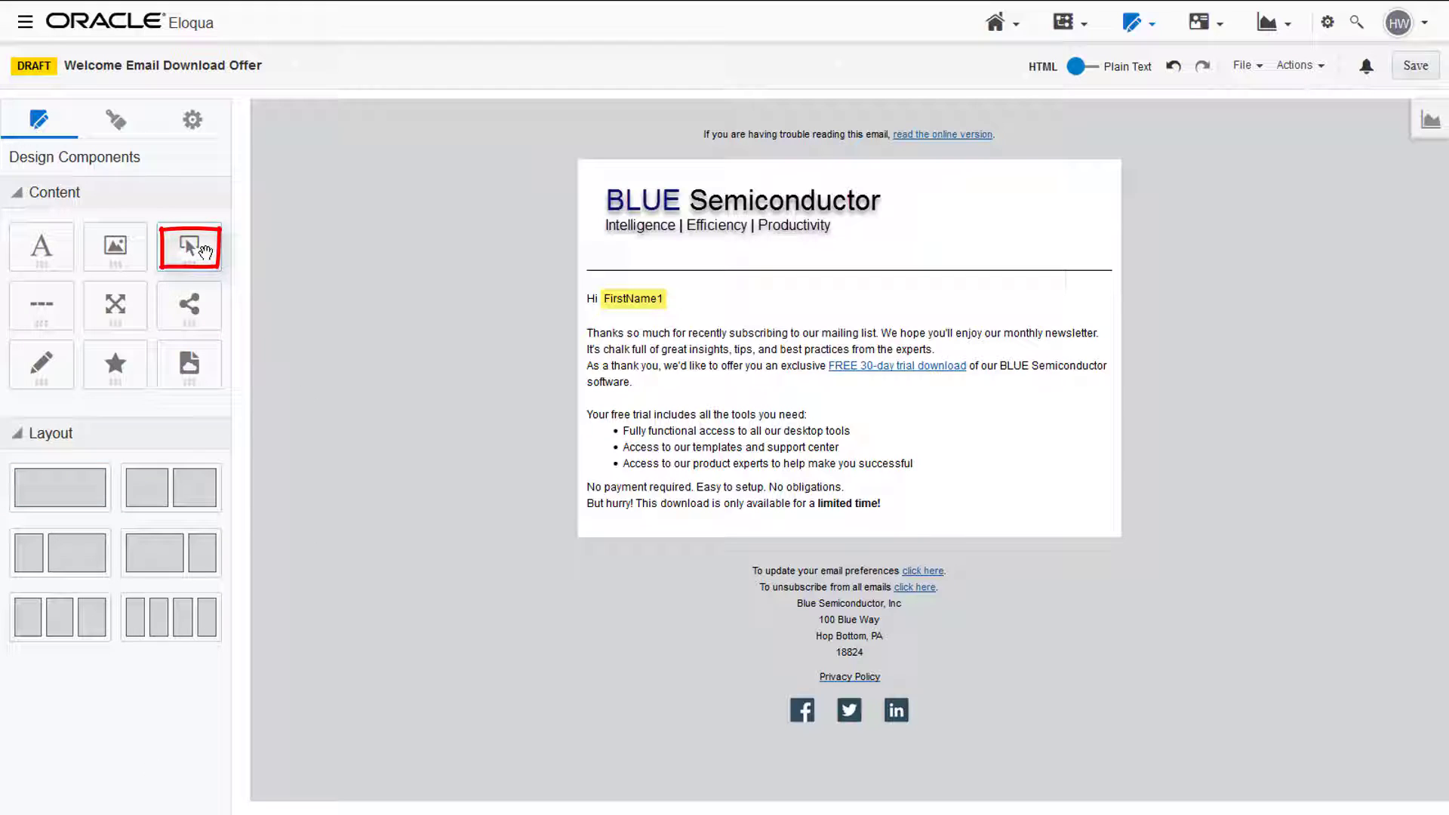
drag(190, 246, 602, 516)
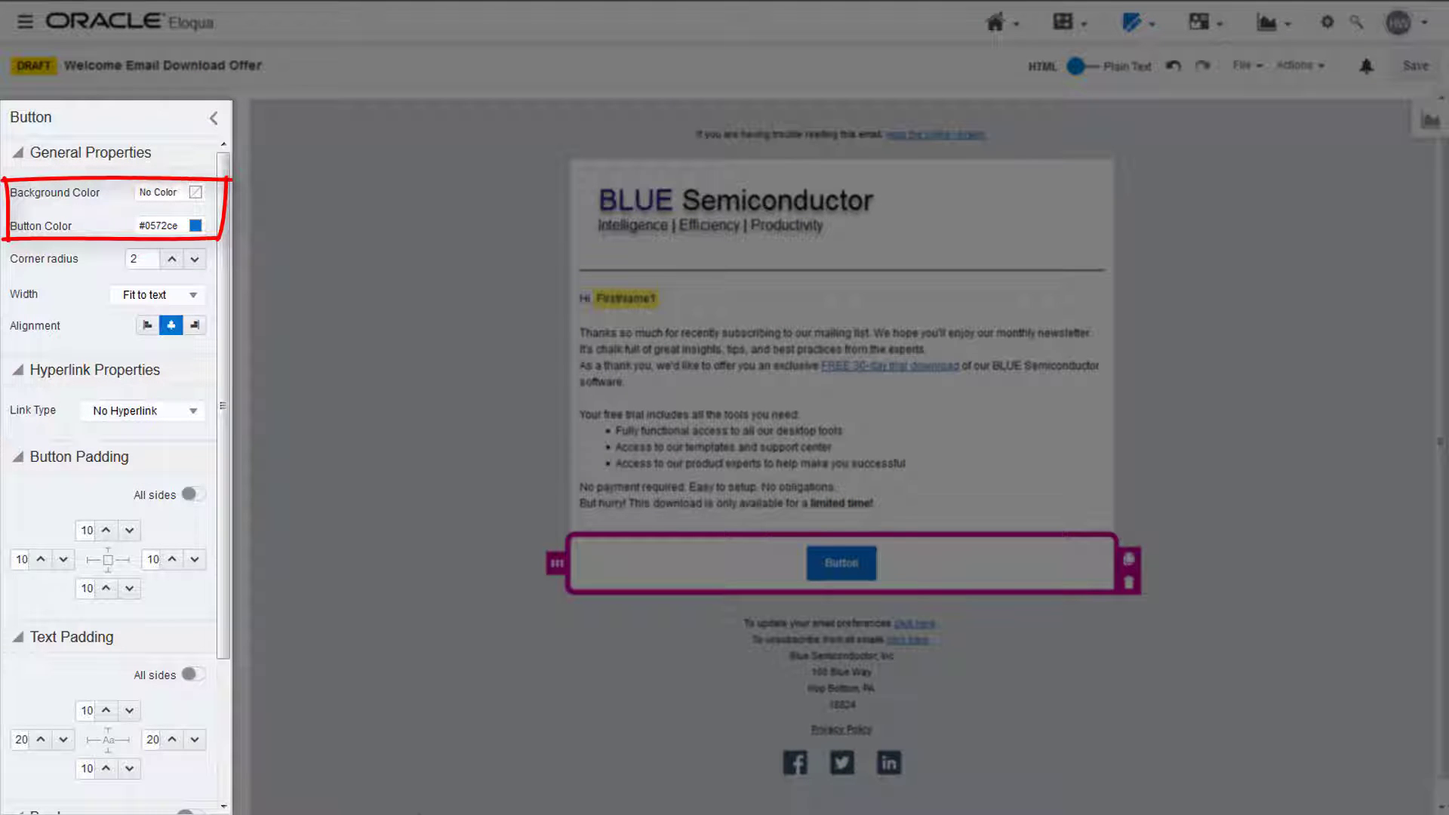
click(194, 226)
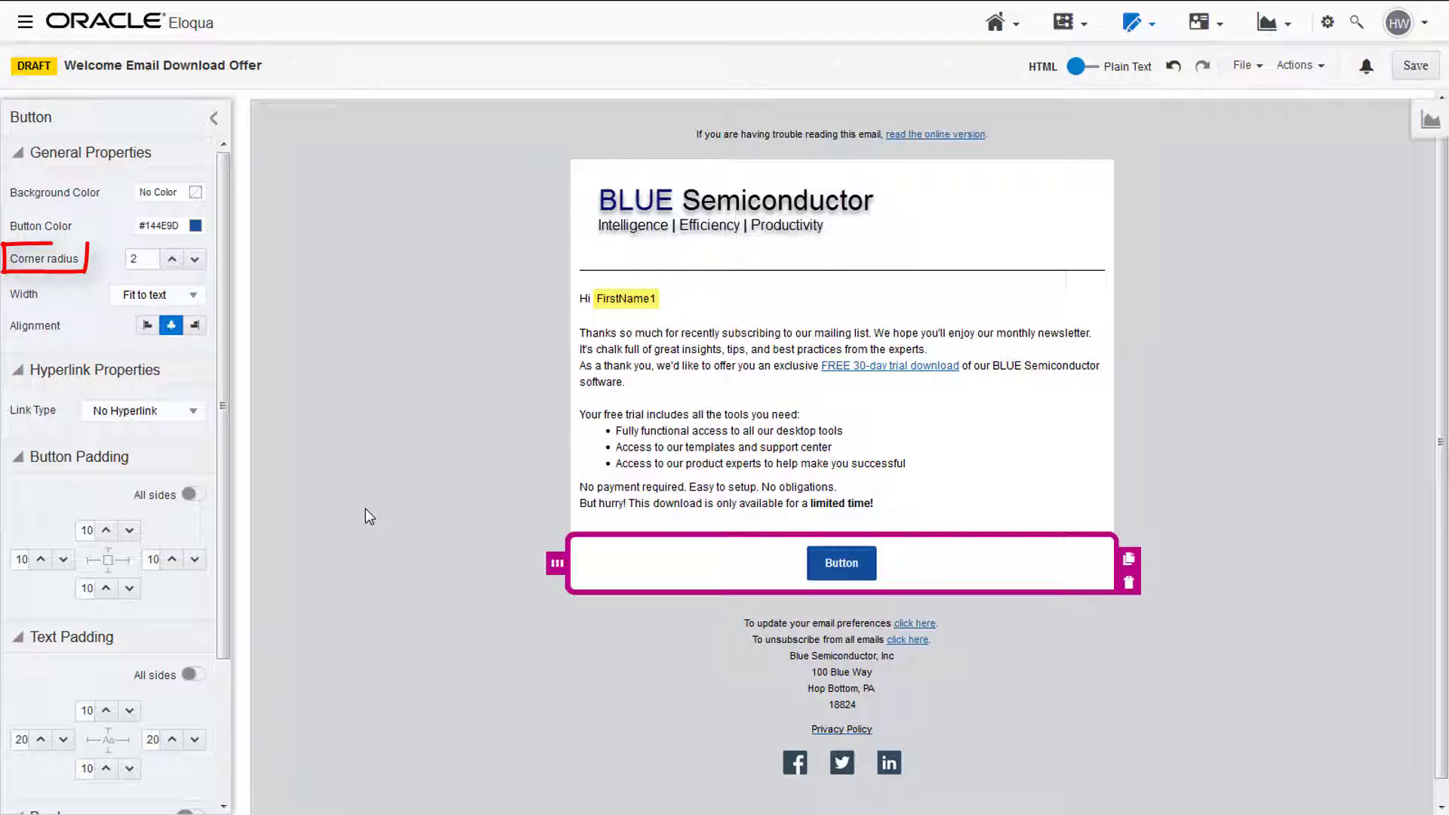
Raise the button's corner radius to 10, keeping Fit to text width and center alignment.
click(172, 258)
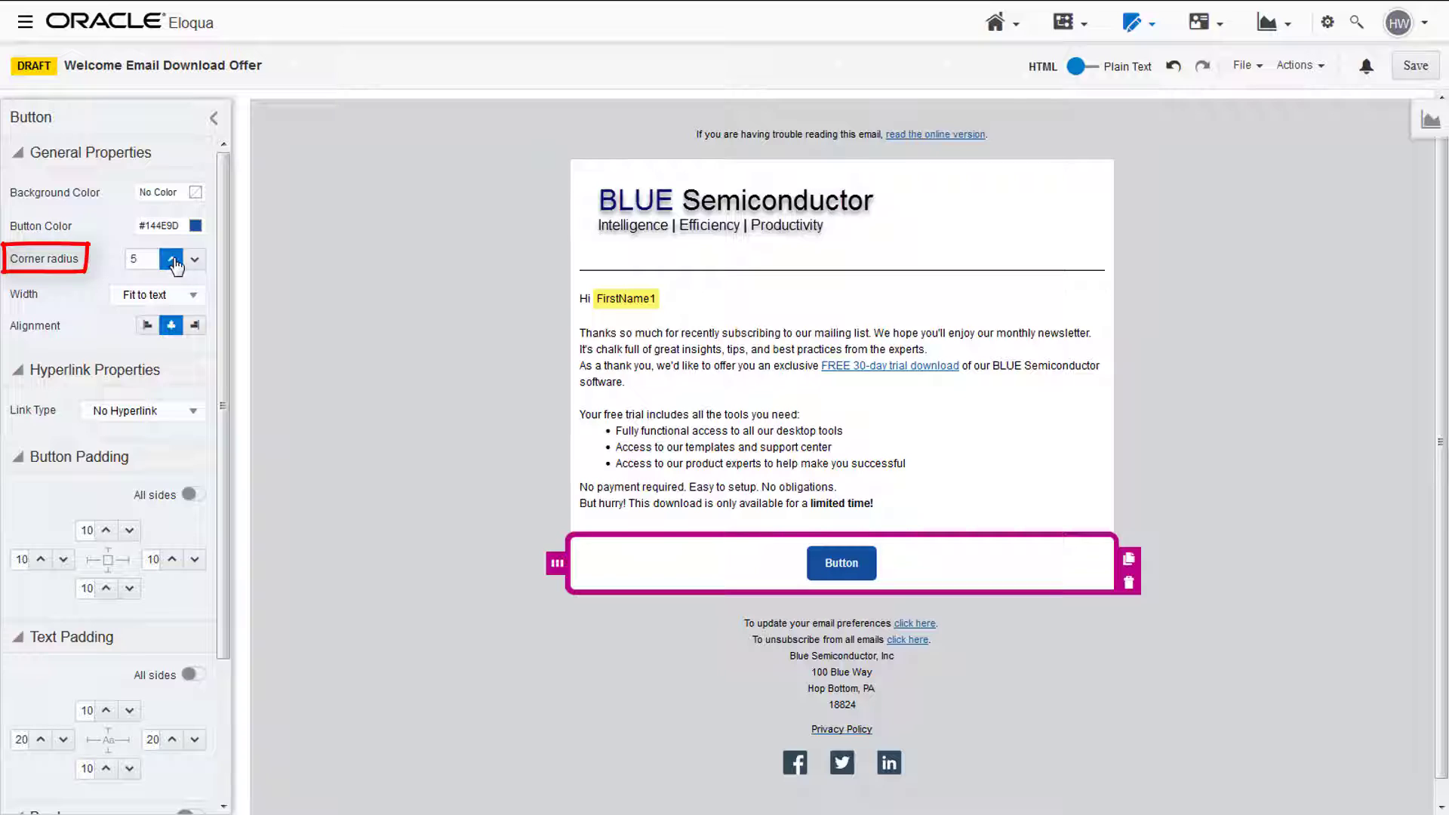
click(172, 259)
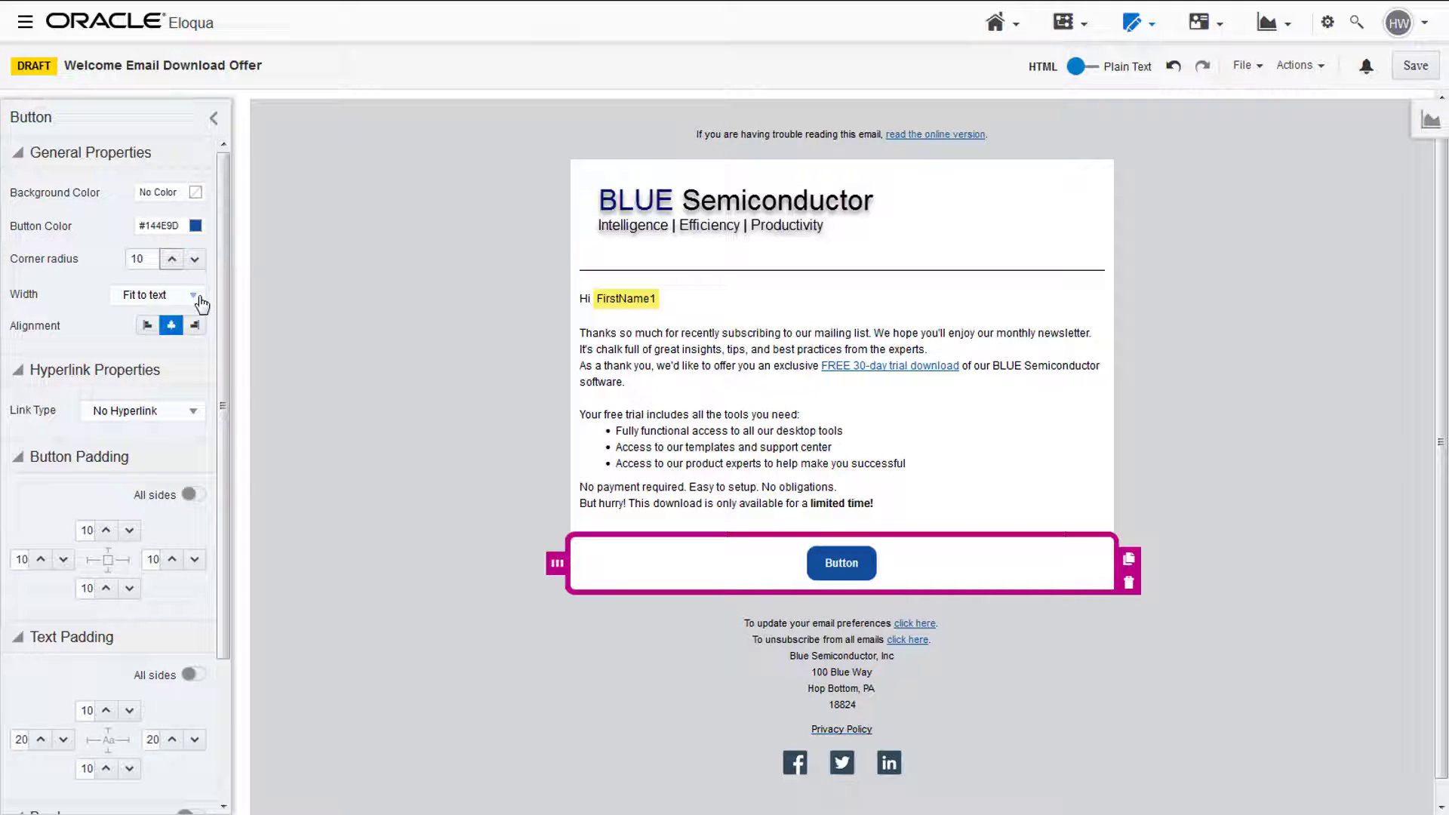
click(194, 295)
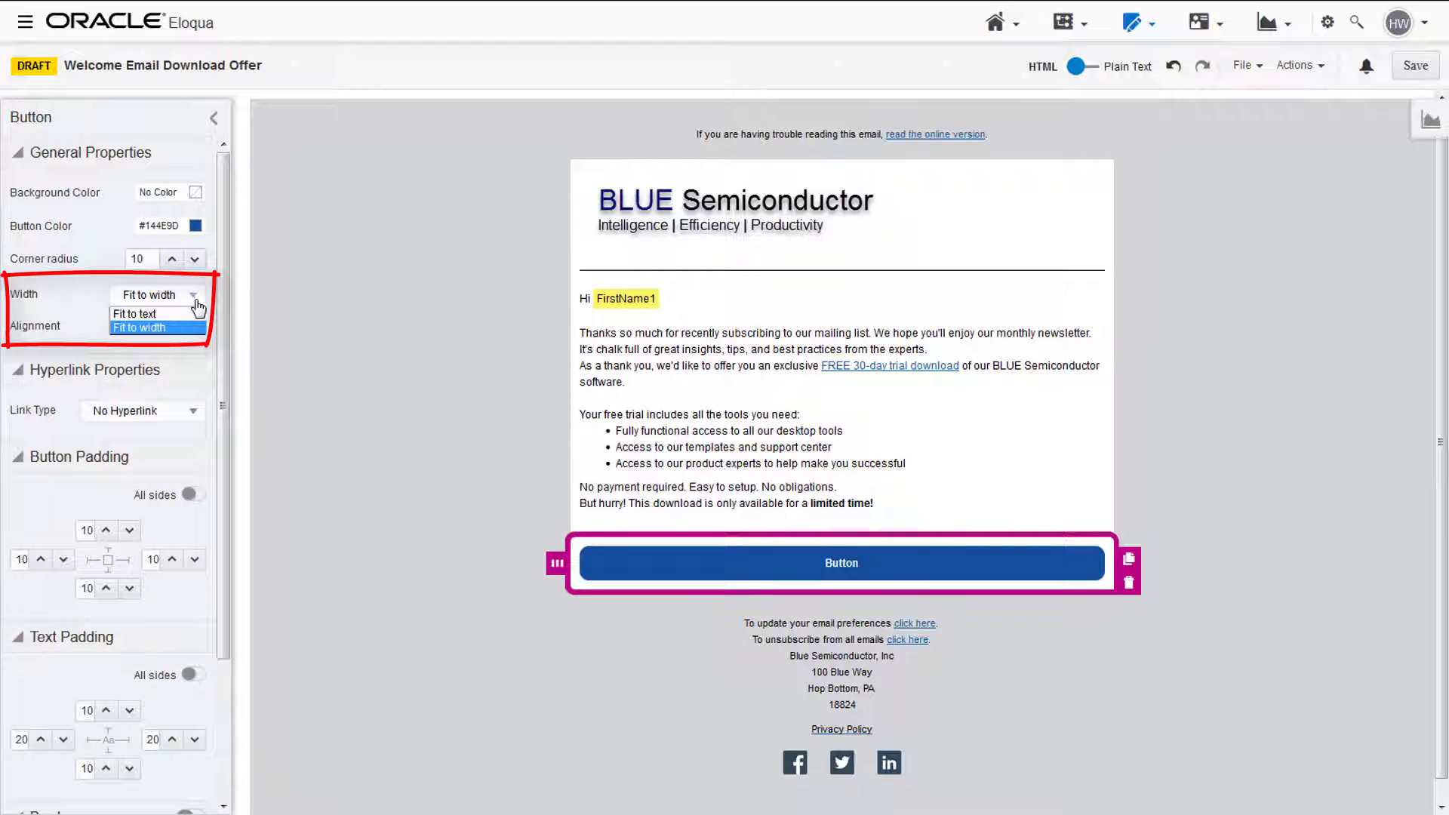
click(136, 314)
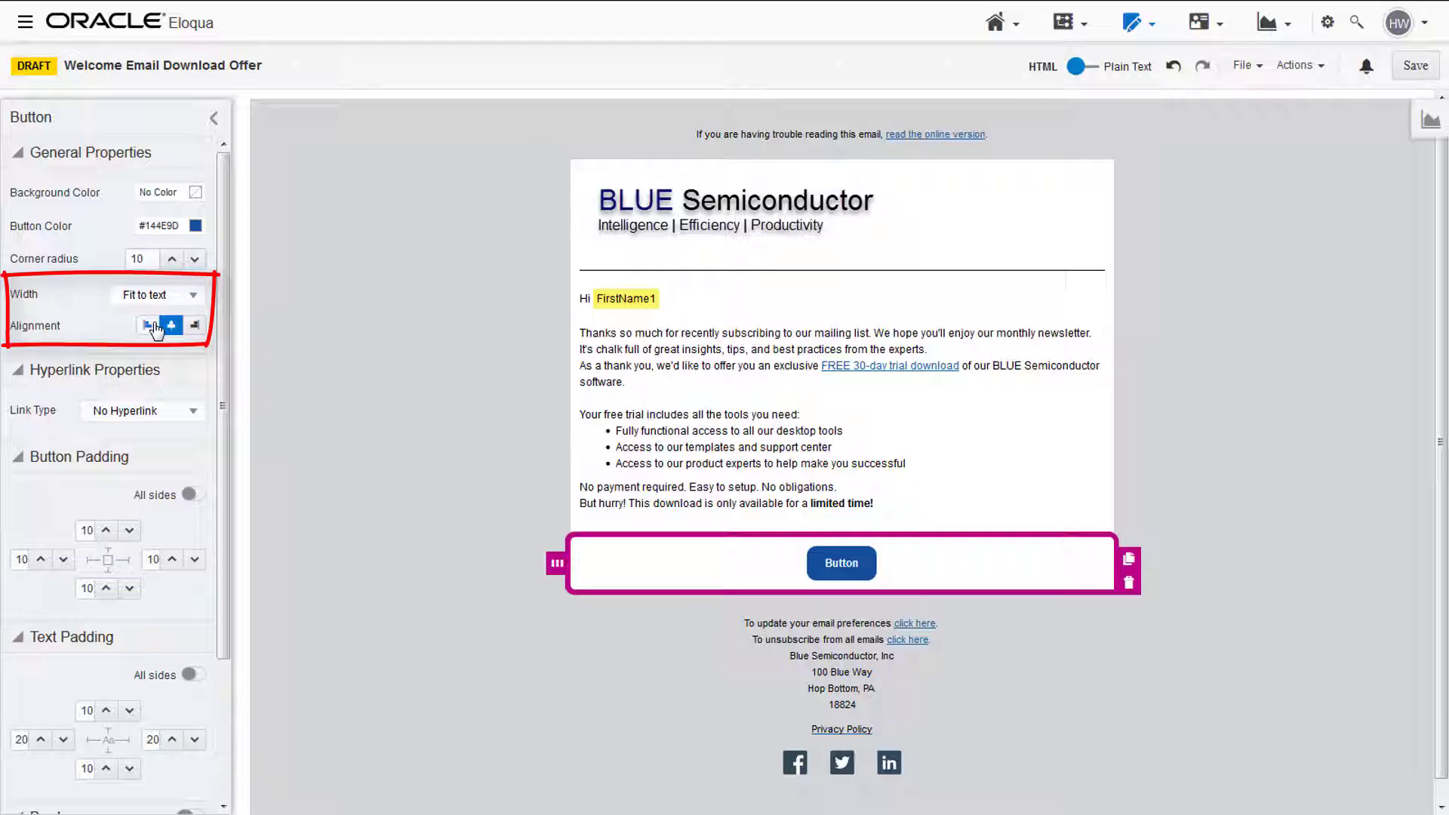
click(194, 325)
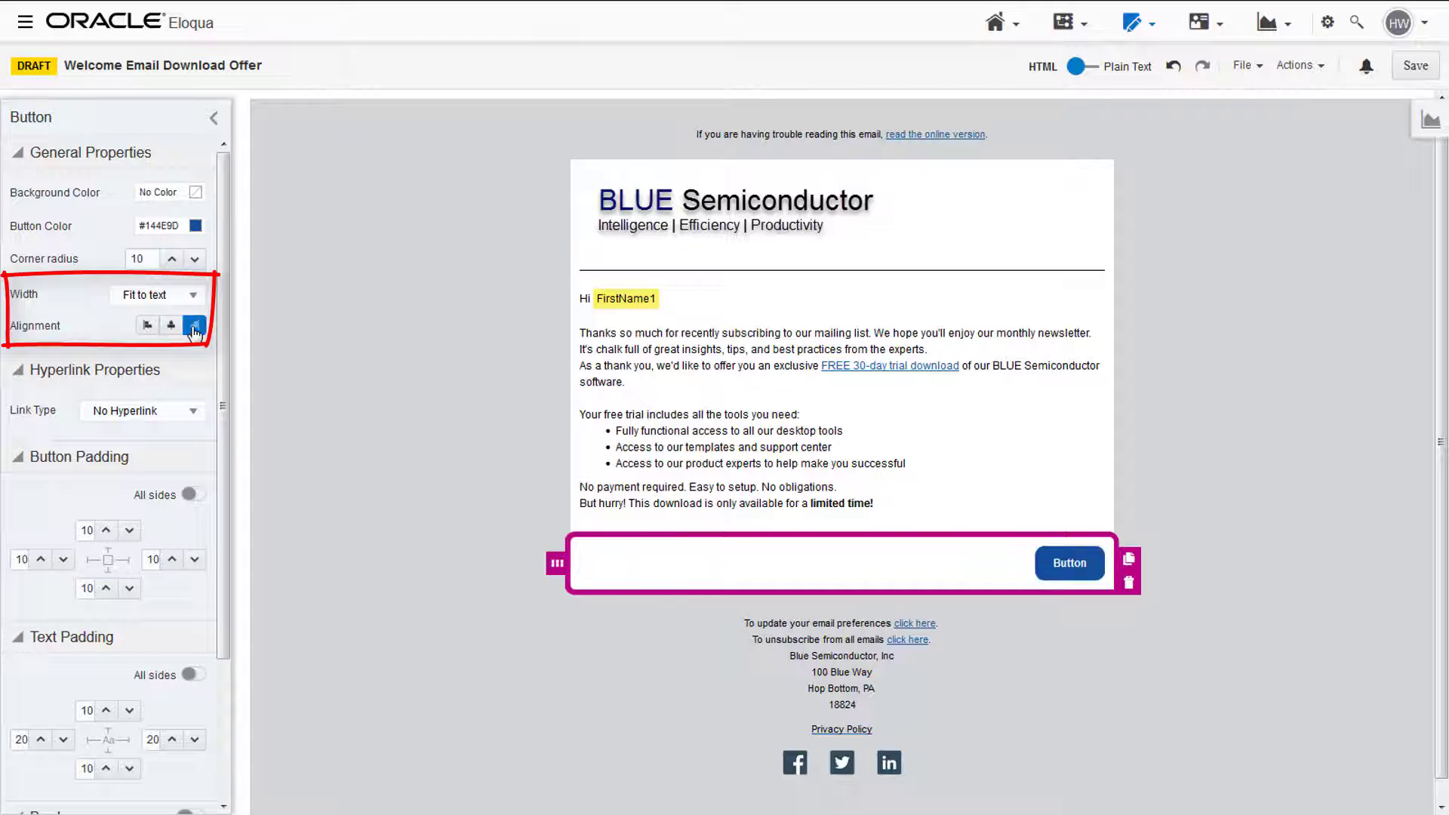
click(170, 325)
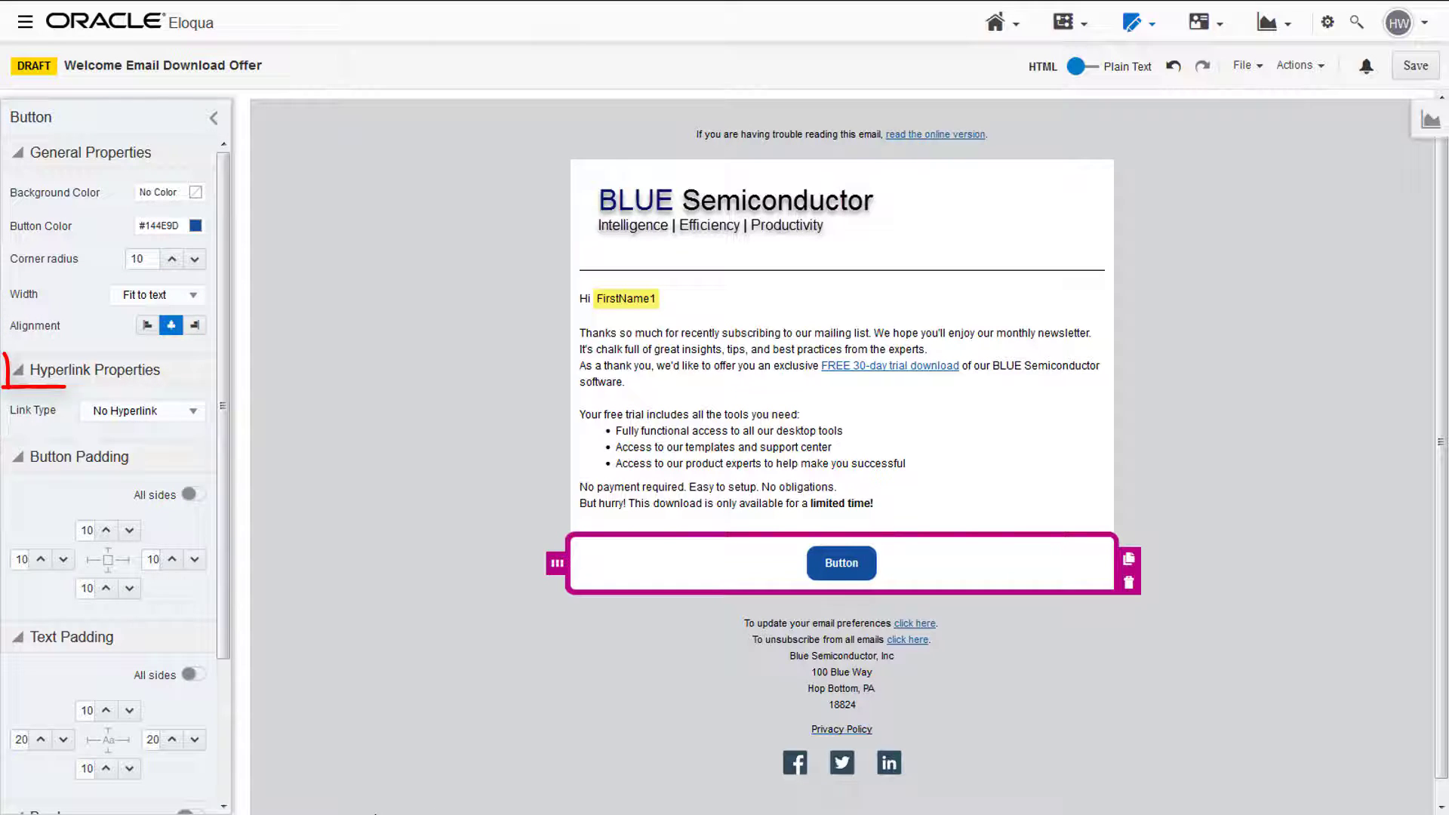
Set the button's link type to Landing Page, targeting Default Landing Page.
click(92, 370)
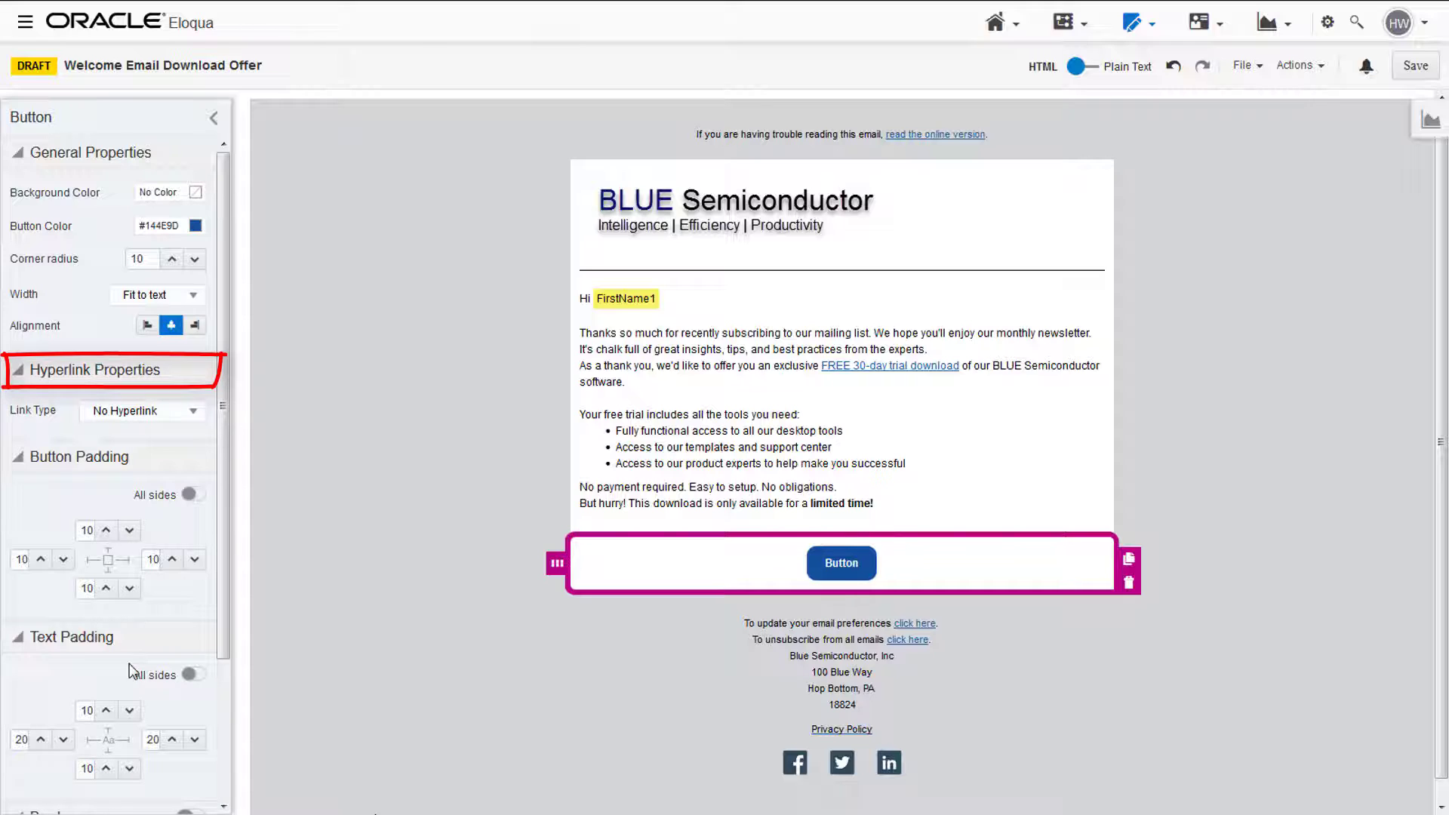
click(143, 411)
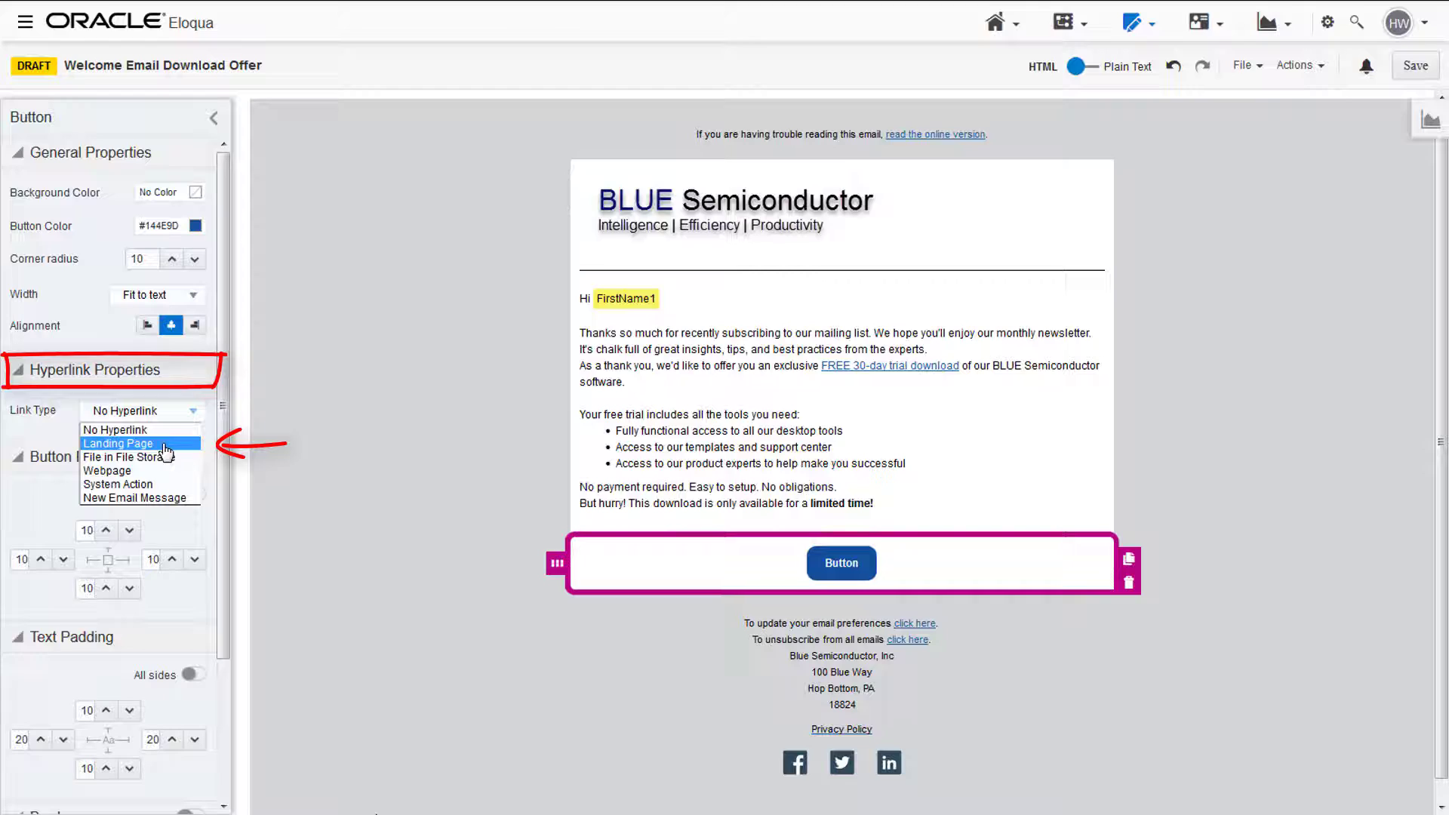
click(118, 444)
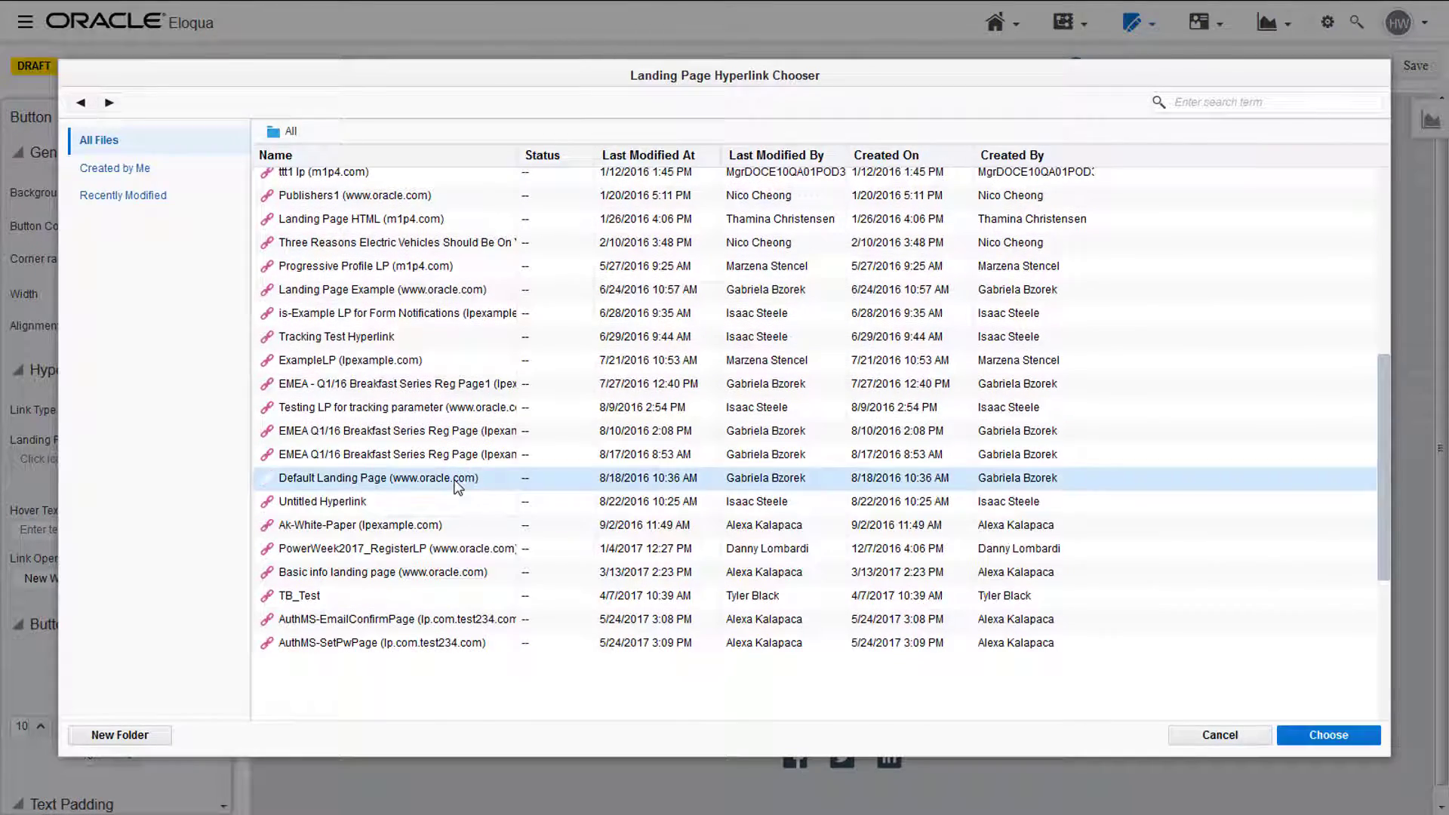
click(1327, 735)
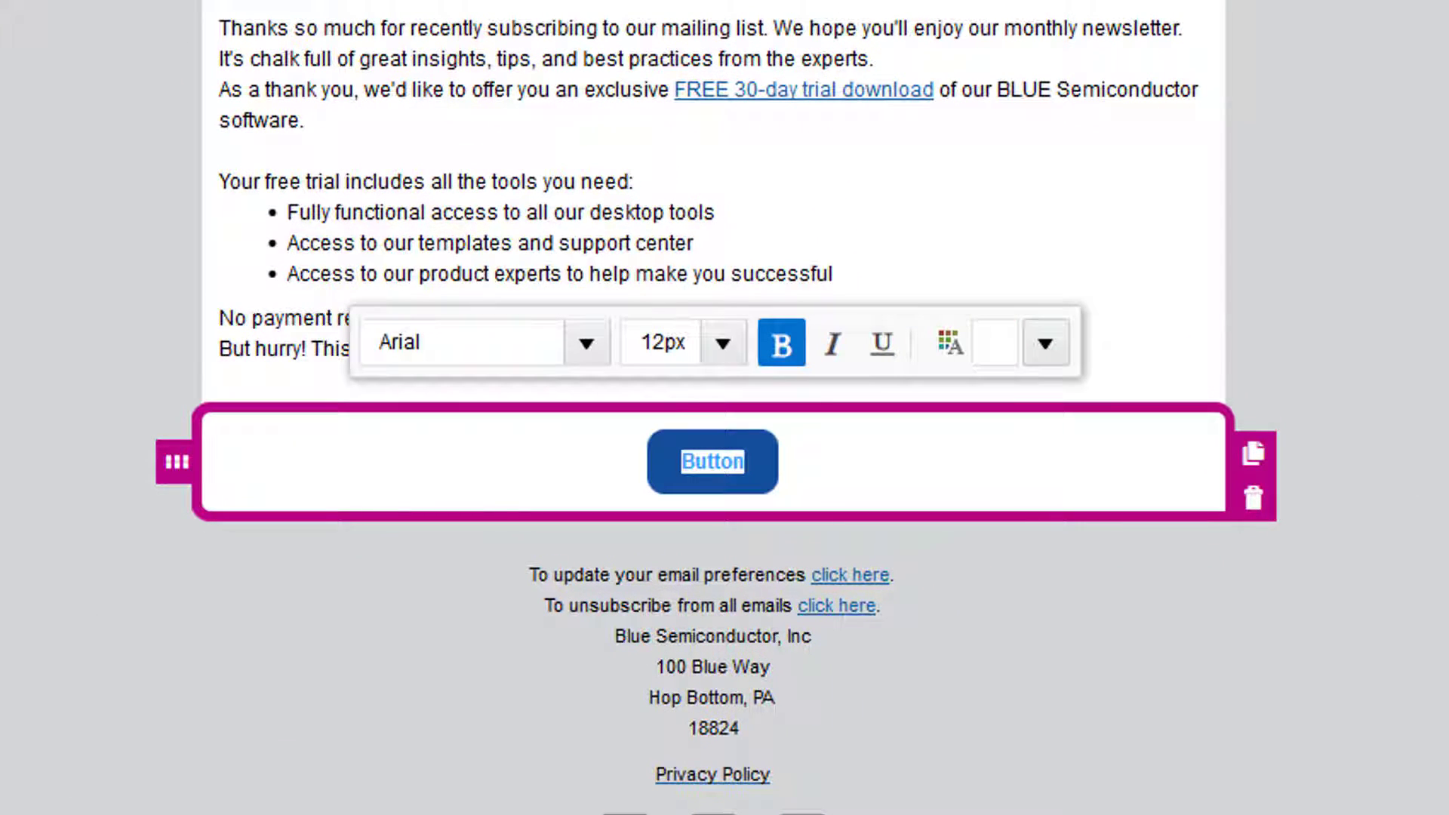
Type 'Down' as the button's new label.
text(Down)
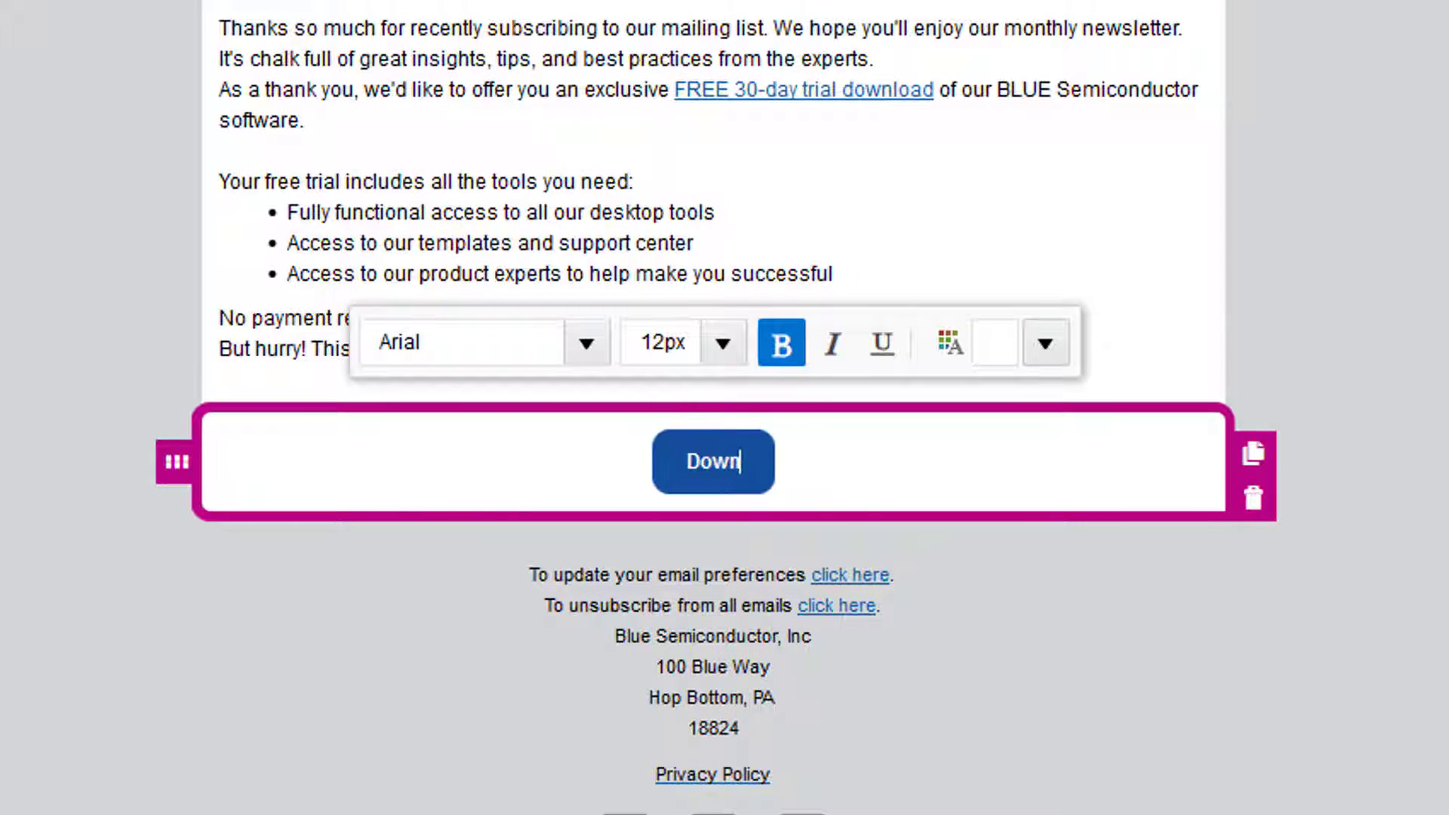